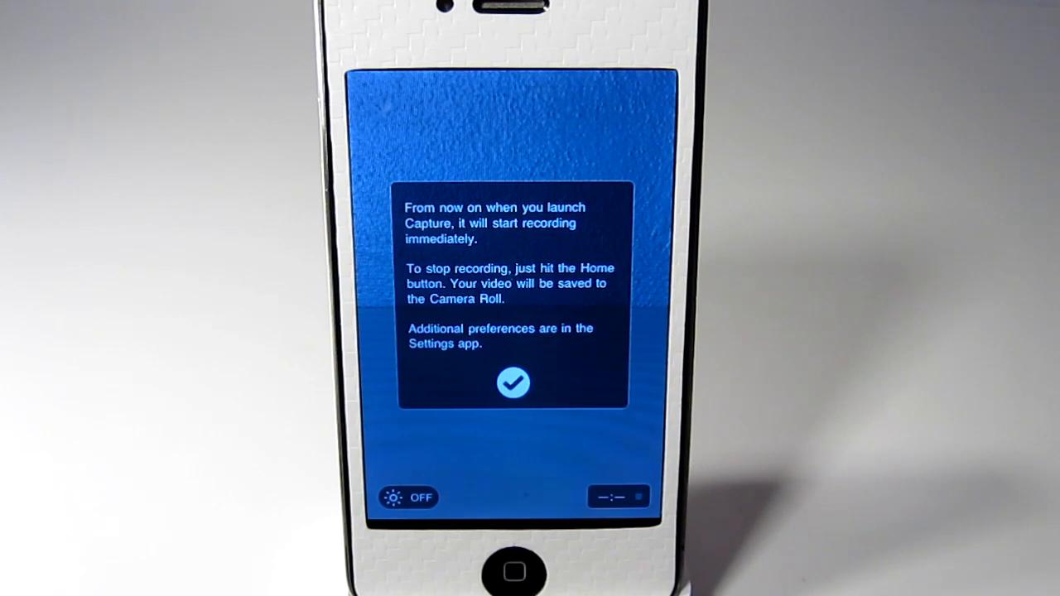
Dismiss the record-on-launch notice and turn the camera light on while recording.
{"action": "left_click", "coordinate": [514, 383]}
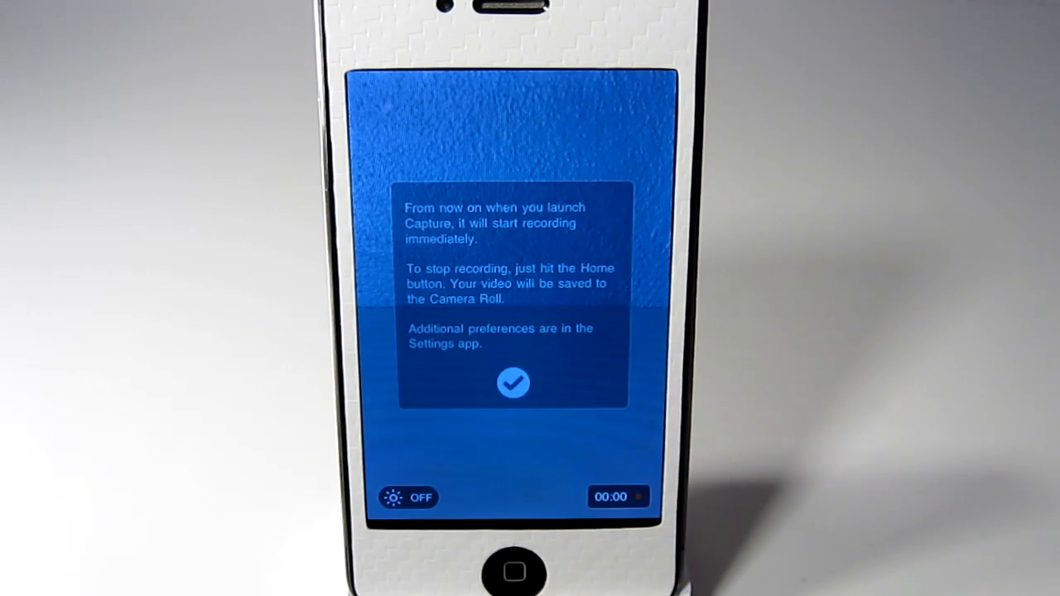
{"action": "left_click", "coordinate": [513, 383]}
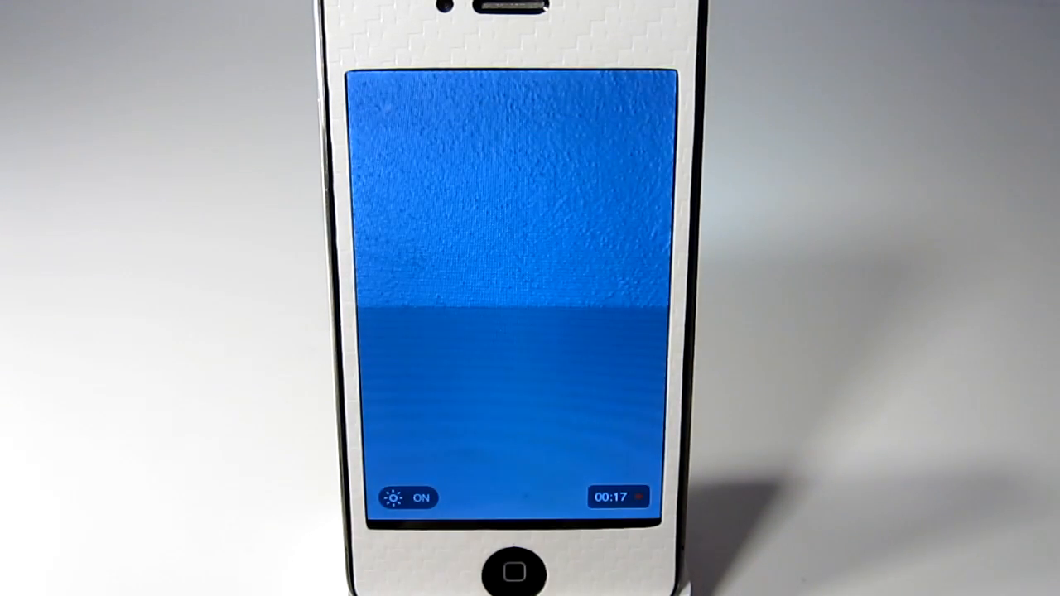
Stop recording so the clip saves as item 485 in the Camera Roll.
{"action": "left_click", "coordinate": [408, 497]}
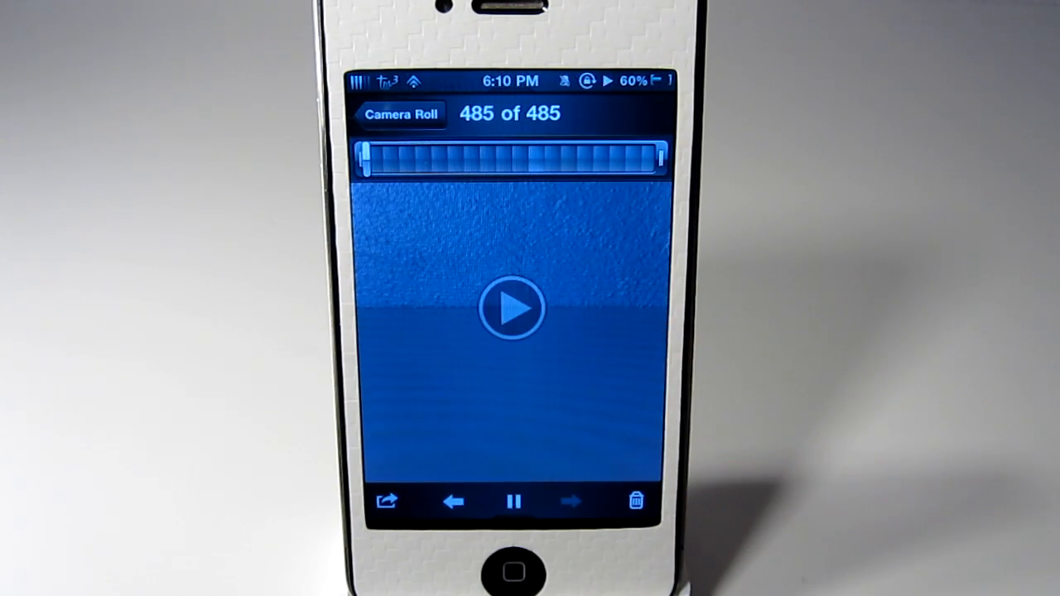
Play the saved clip, check Record on Launch and Orientation (auto detect), then go home.
{"action": "left_click", "coordinate": [513, 309]}
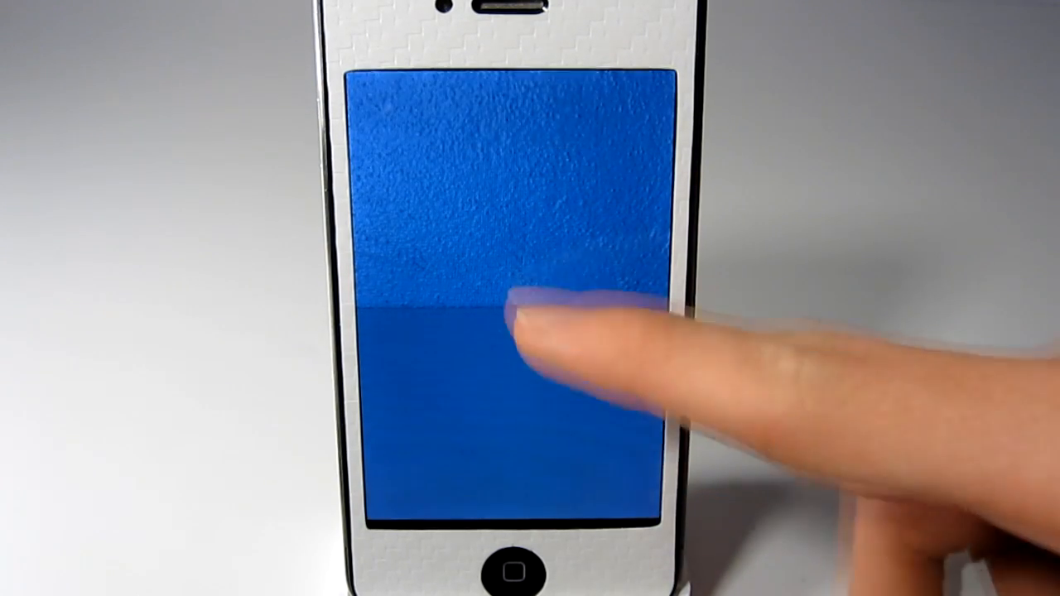
{"action": "left_click", "coordinate": [513, 348]}
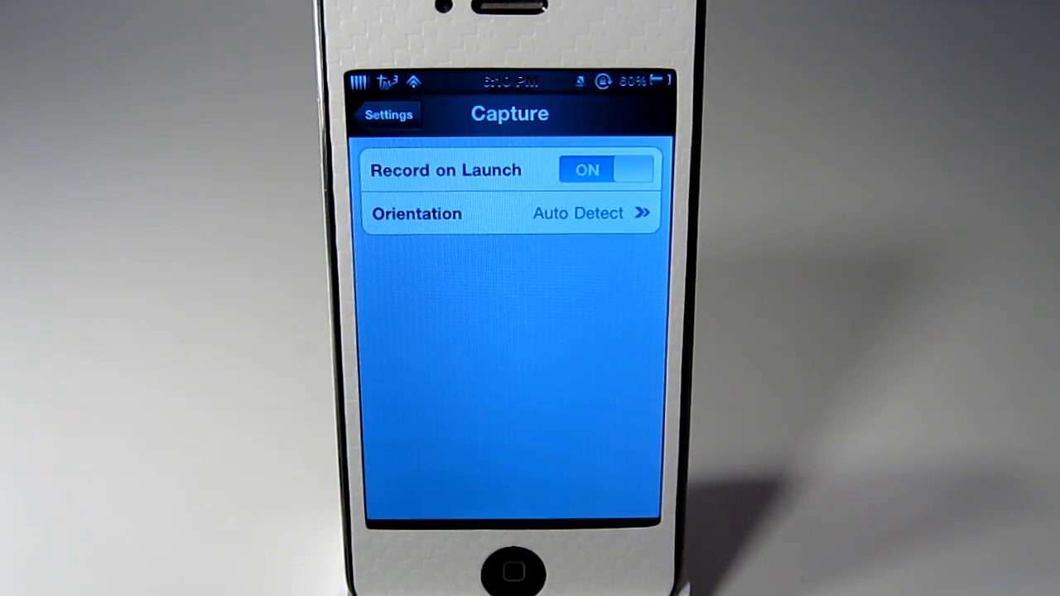
{"action": "left_click", "coordinate": [509, 213]}
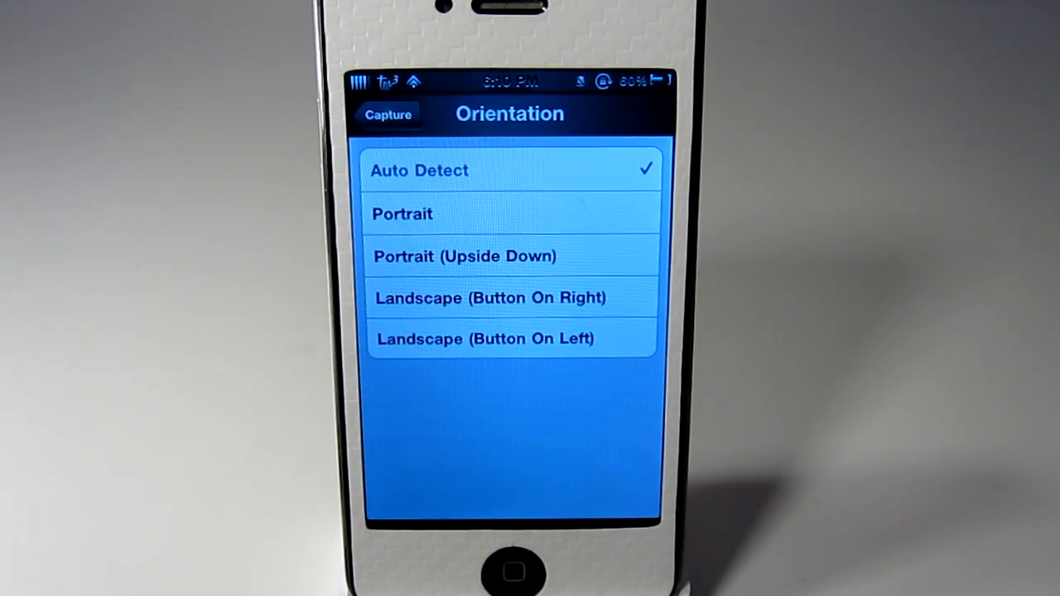
{"action": "left_click", "coordinate": [388, 114]}
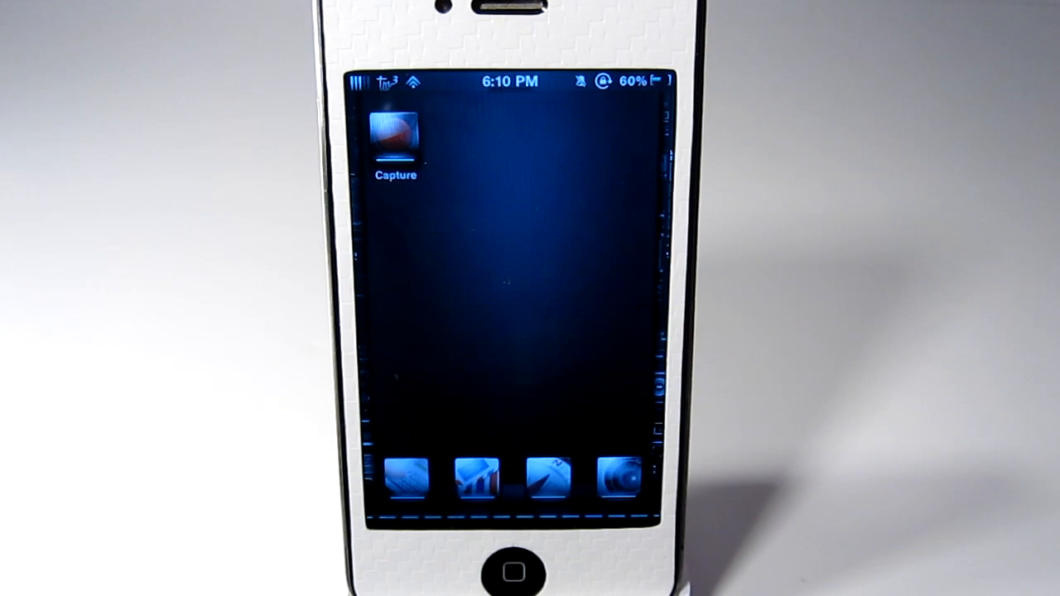